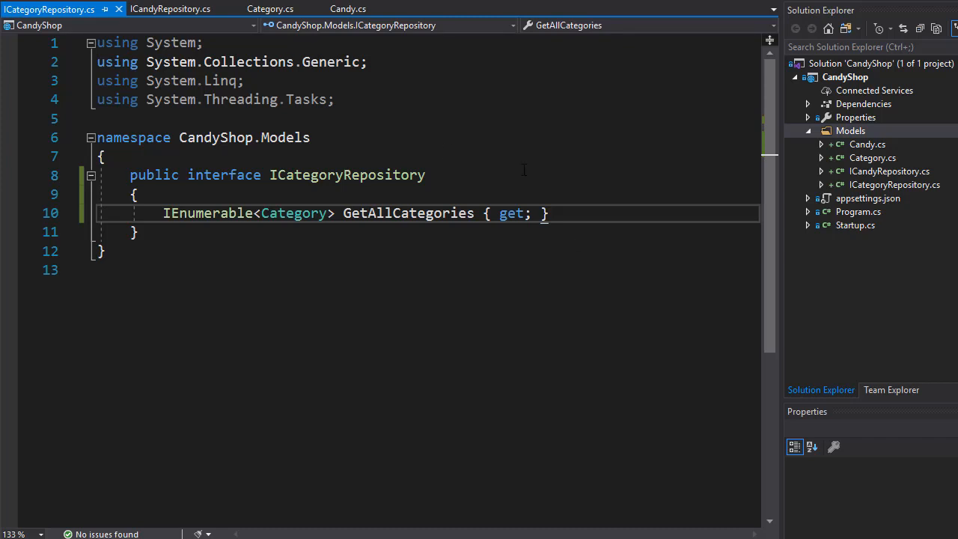
Step: Start a new class in the Models folder named CategoryRepository
right_click(850, 131)
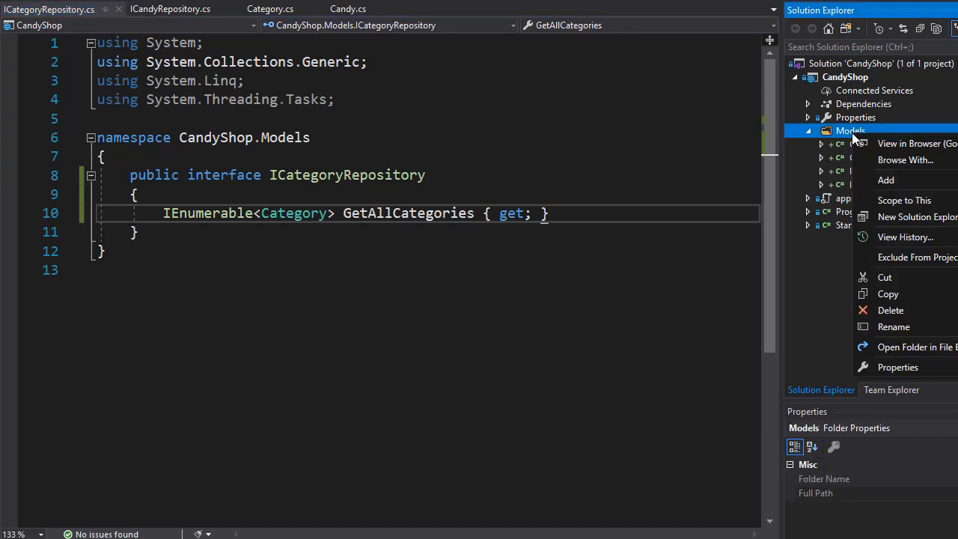
click(886, 180)
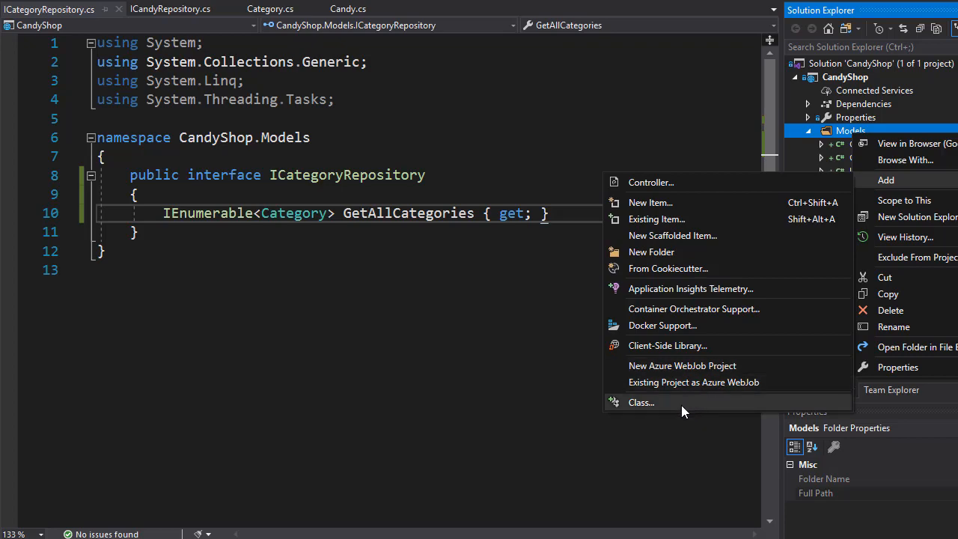
click(641, 401)
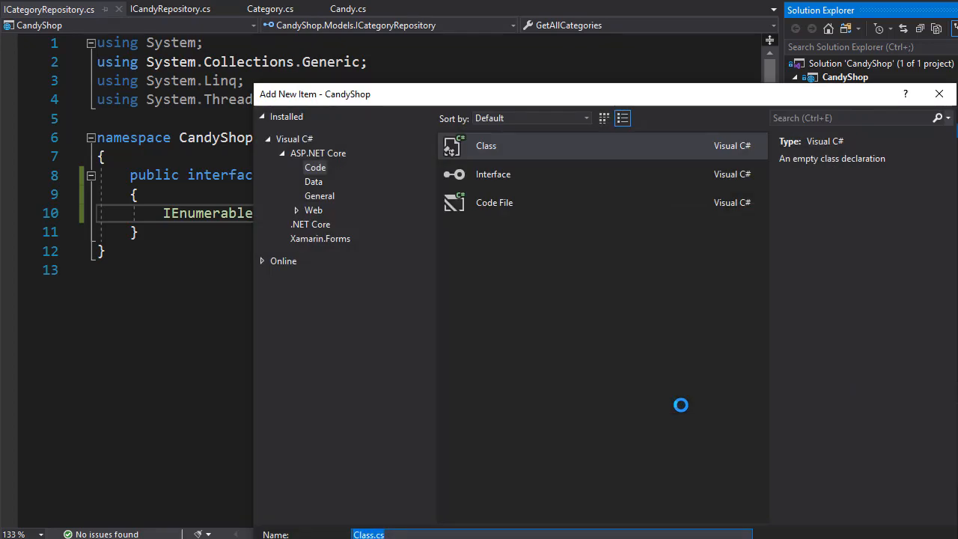
text(Category)
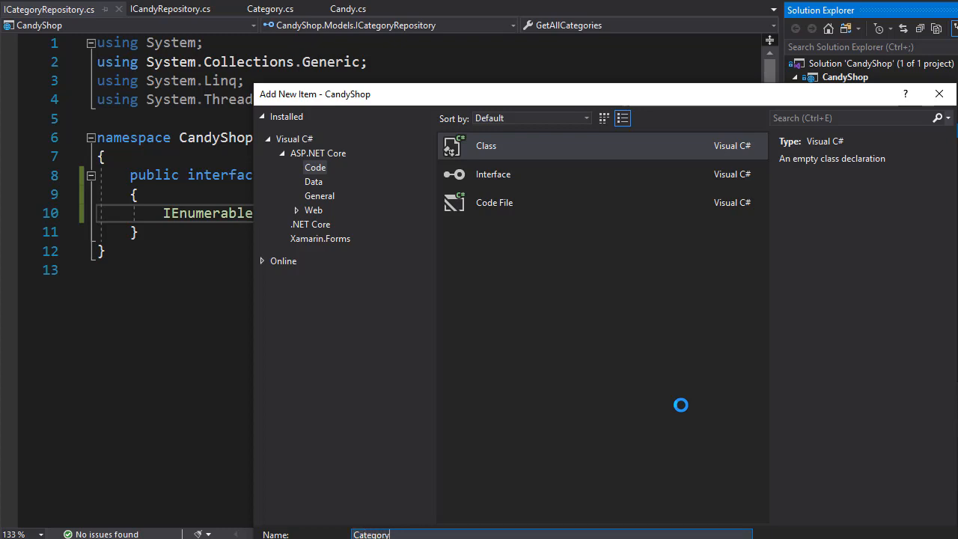
text(Repository)
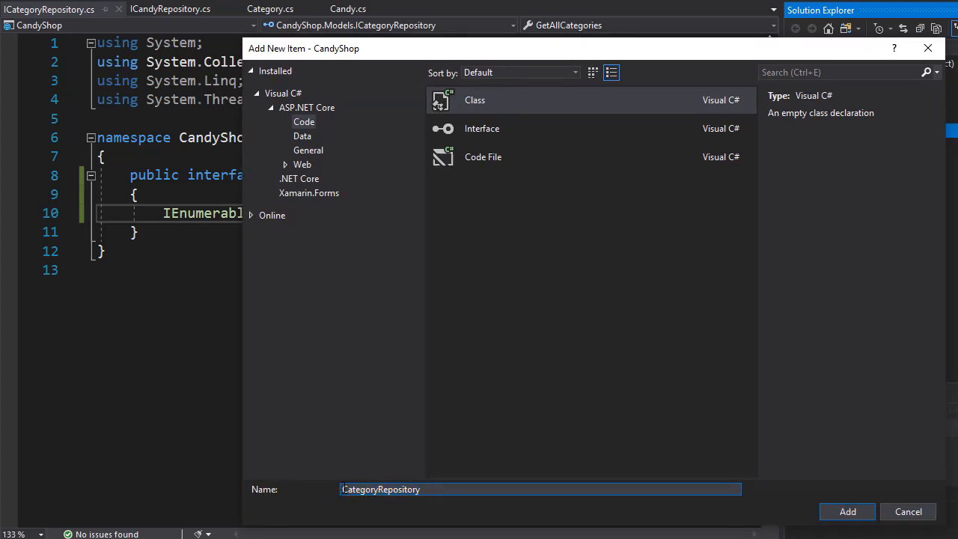
Step: Create CategoryRepository implementing ICategoryRepository and generate its GetAllCategories member
click(847, 512)
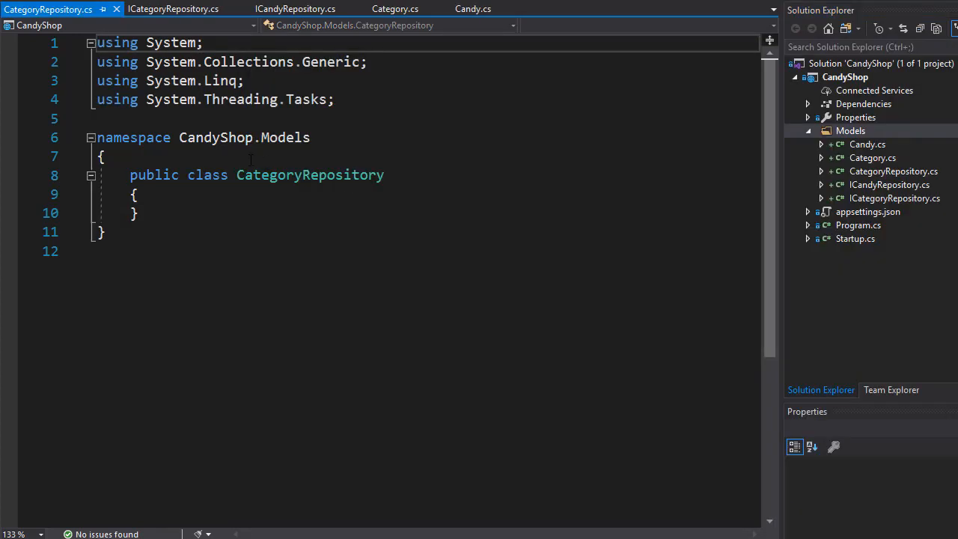
double_click(310, 173)
text( :)
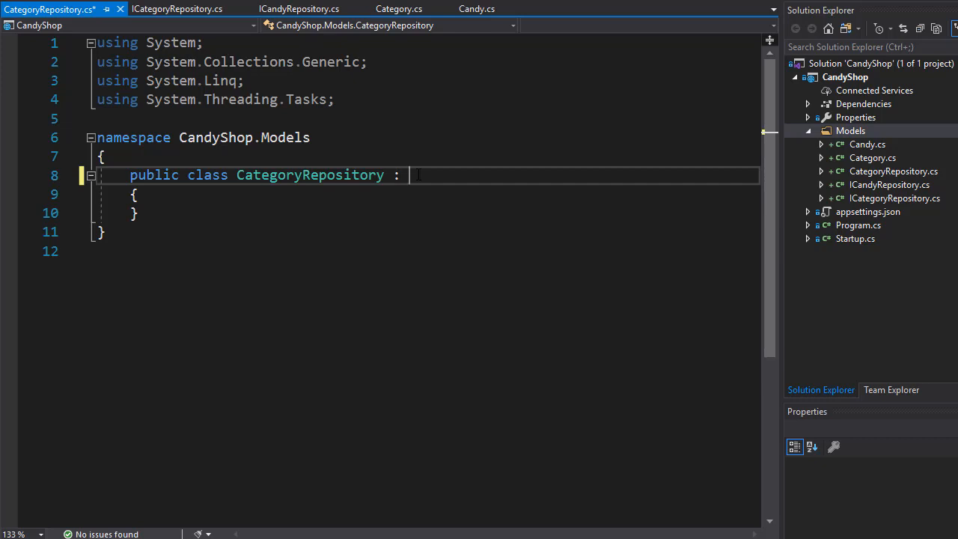
text(ICategoryRepository)
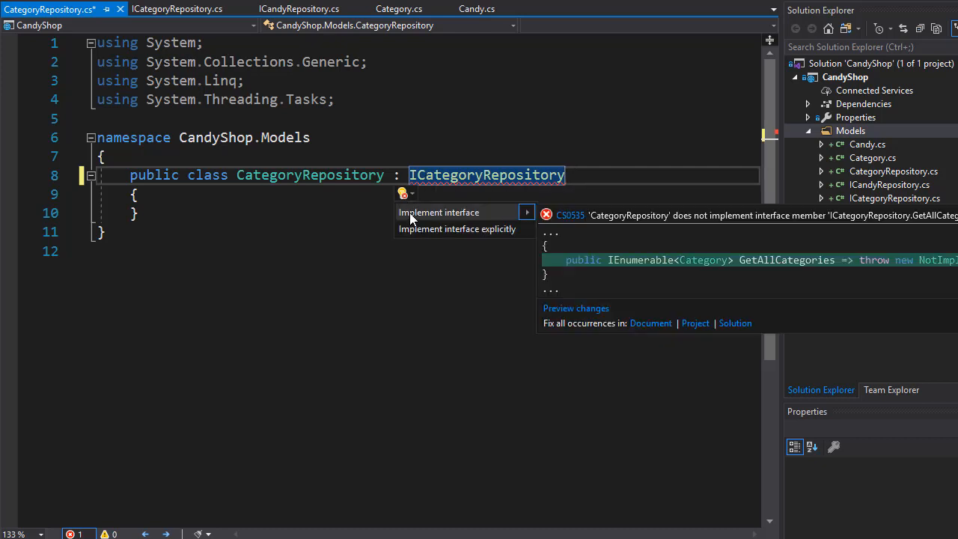
click(438, 212)
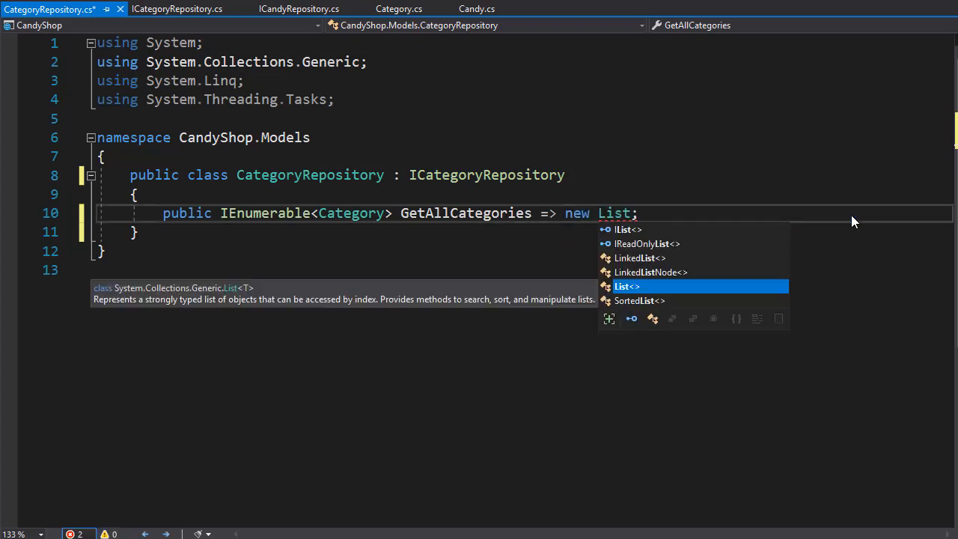
Step: Return a new List<Category> whose first Category has CategoryId 1
text(<Category>)
text({)
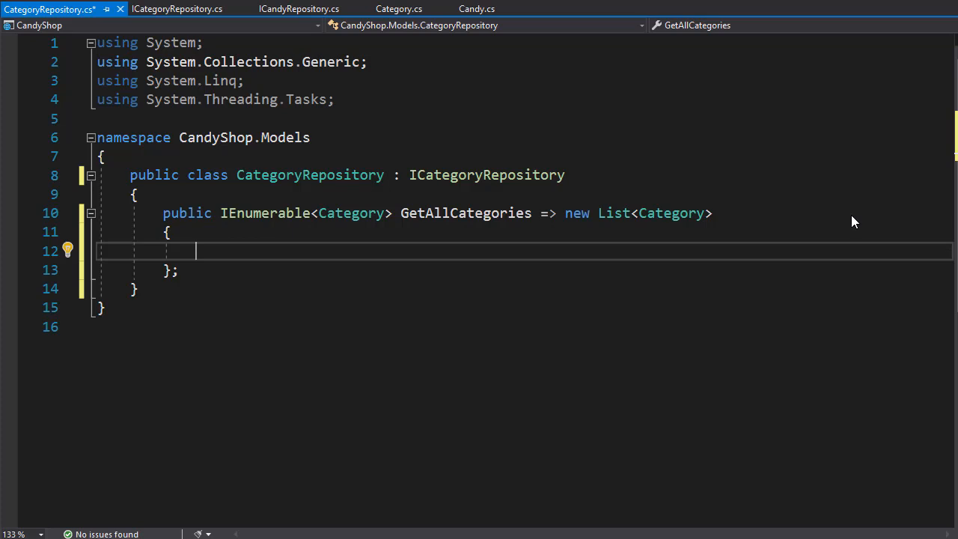
text(new Category)
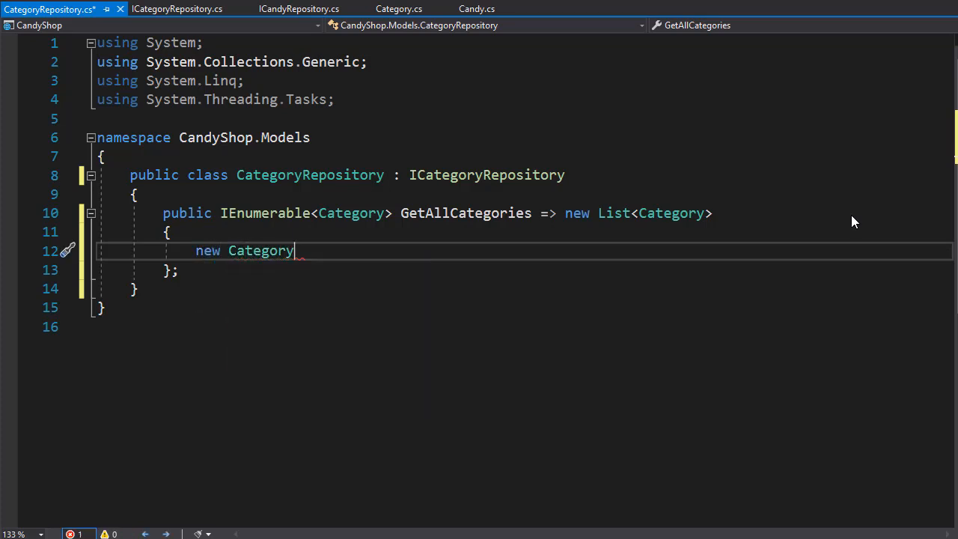
text({})
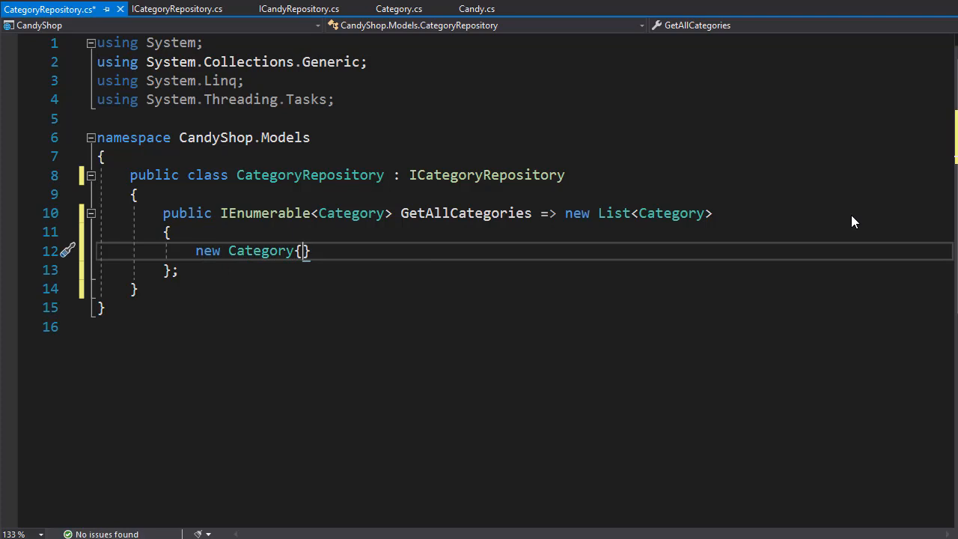
text(c)
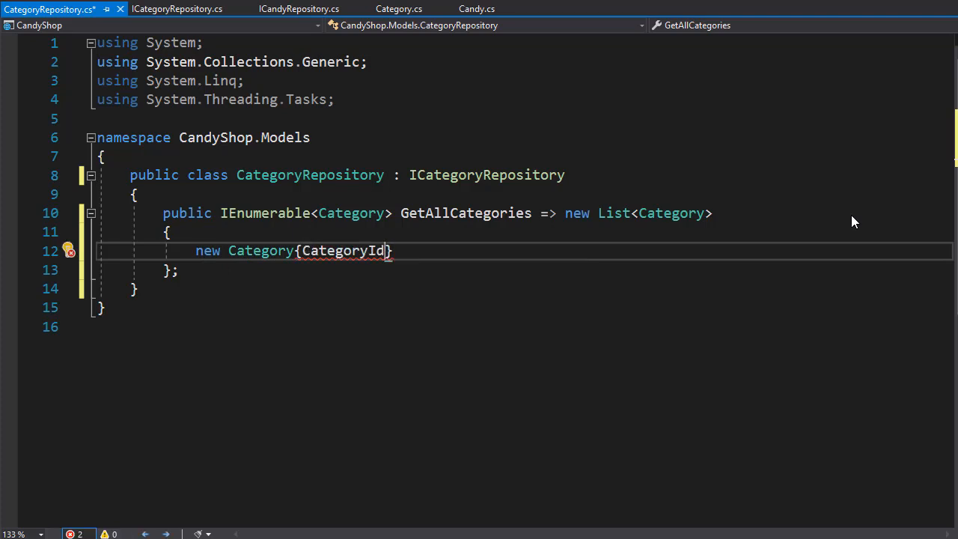
text(=1,)
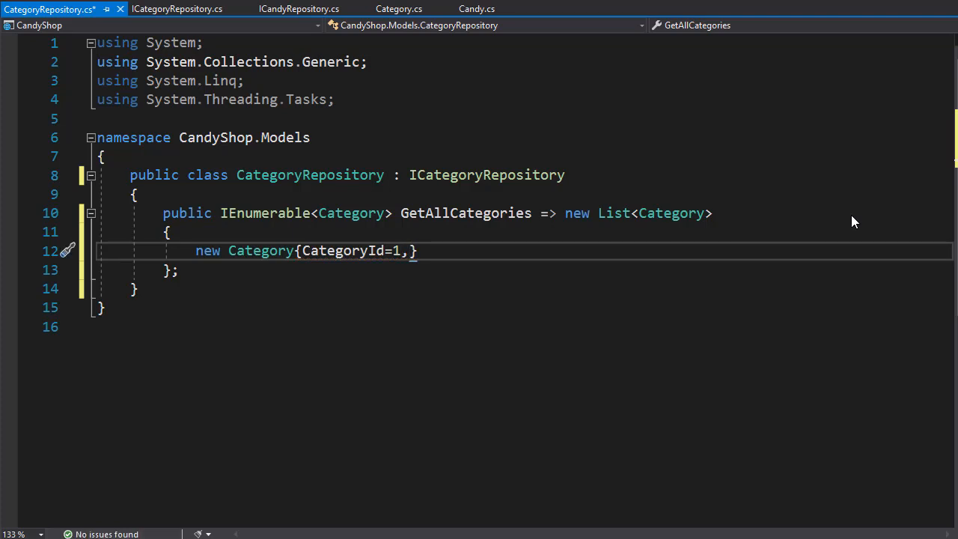
Step: Give it CategoryName "Hard Candy" and CategoryDescription "Awesome and Delicious Hard Candy"
text(CategoryName)
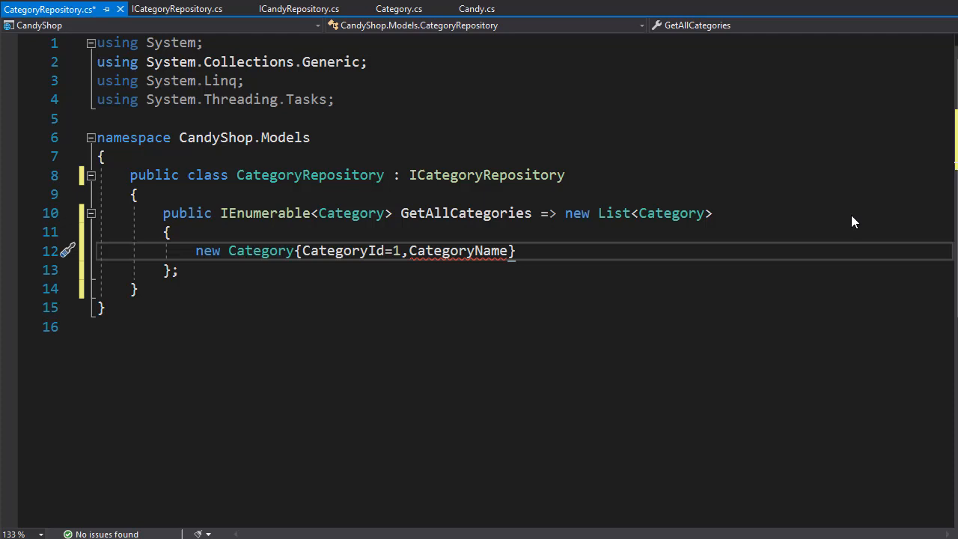
text(="Har")
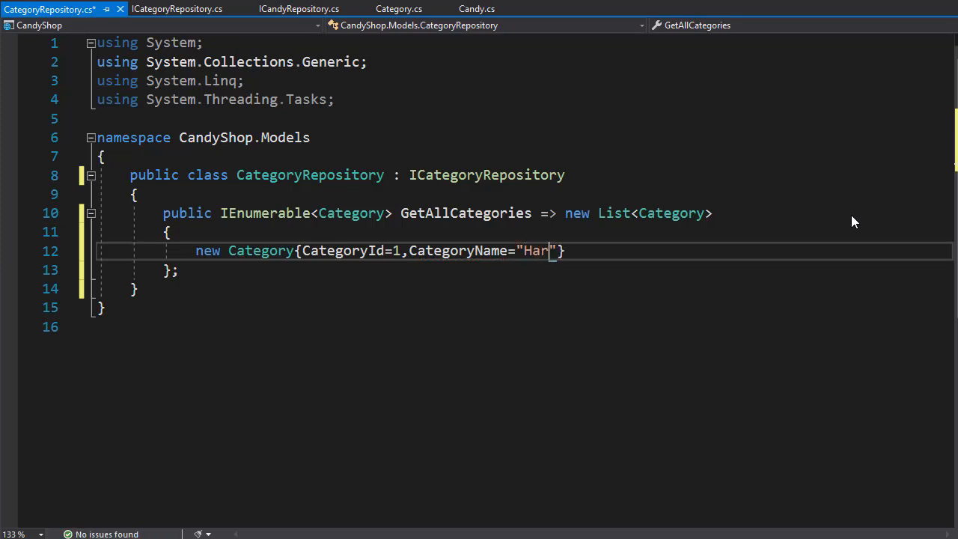
text(d Candy",)
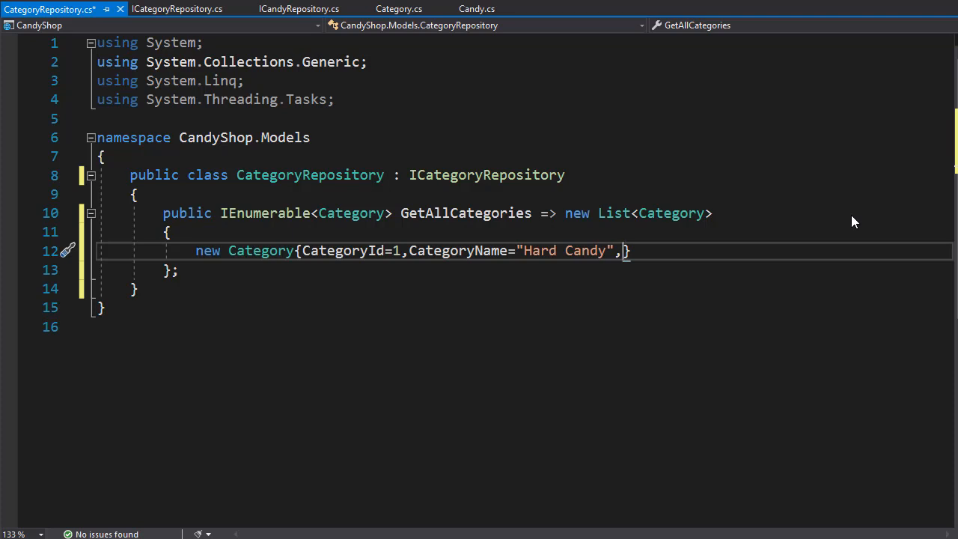
text(CategoryDescription)
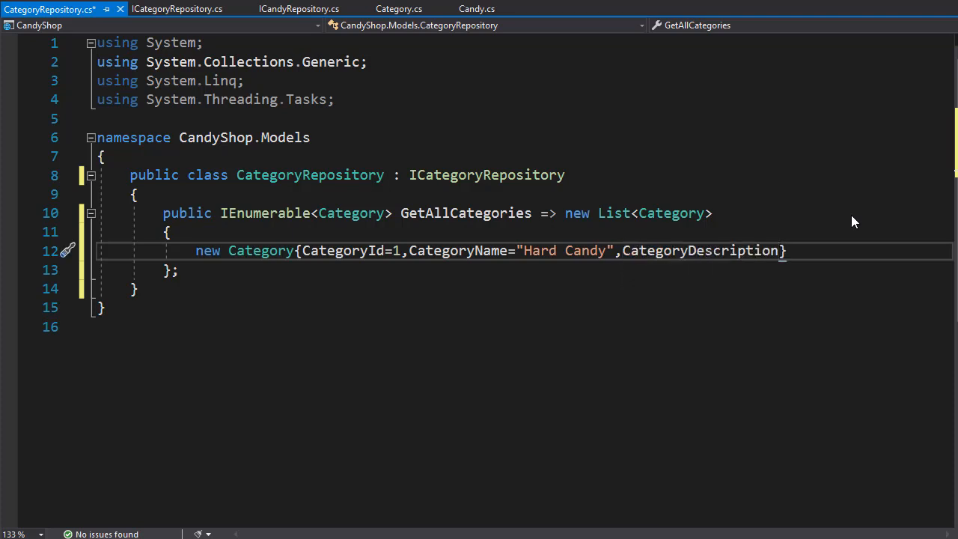
text(= "")
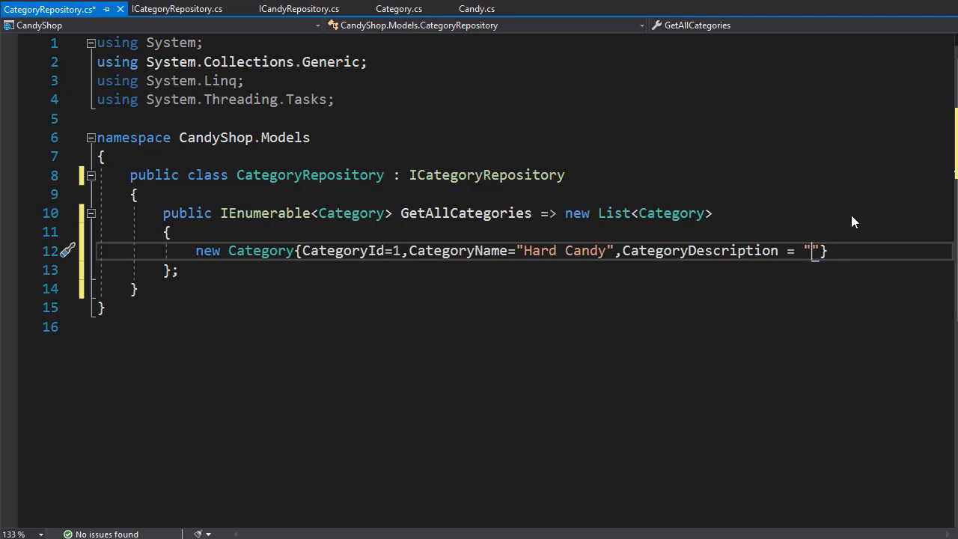
text(Awesome and Delicious Hard Candy)
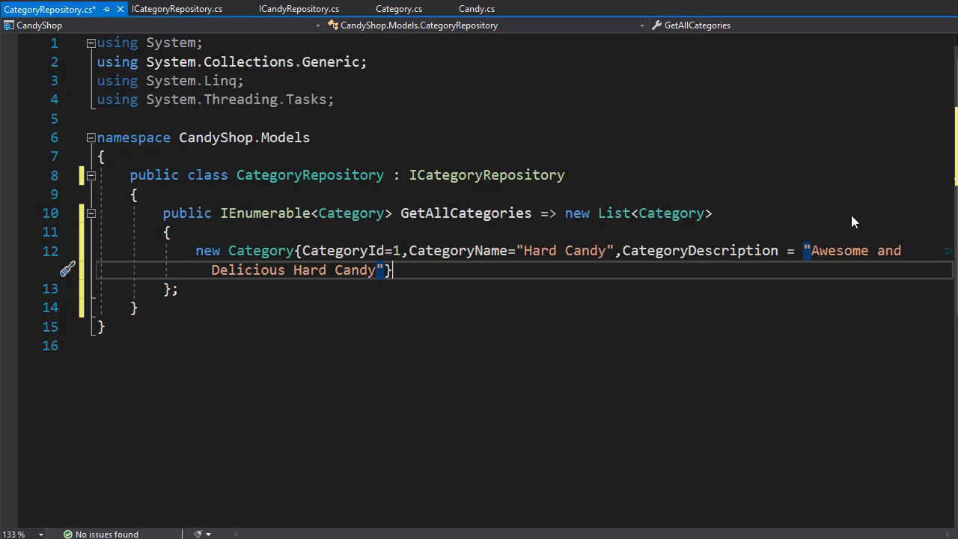
text(,)
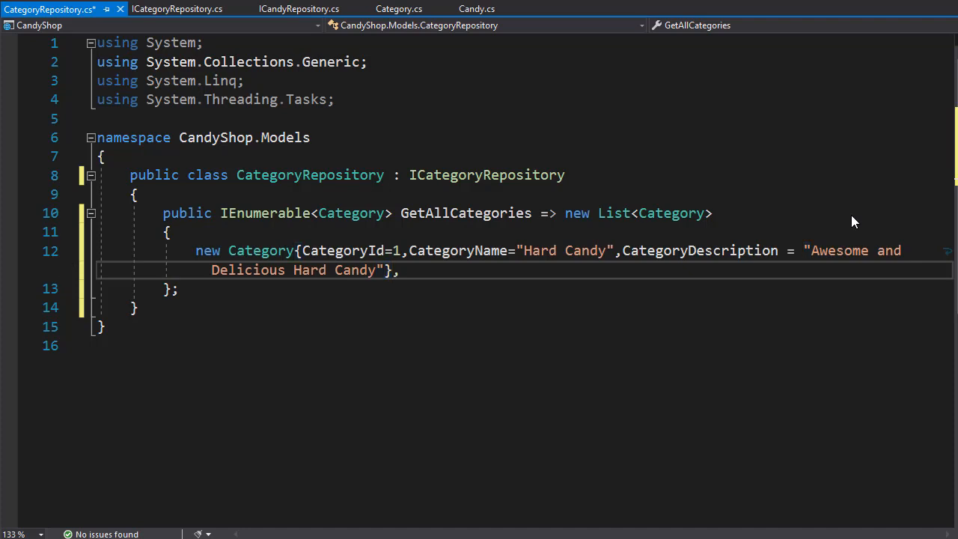
Step: Add a second Category: Id 2, "Chocolate Candy", described as "Scuptious Chocolate Candy"
text(n)
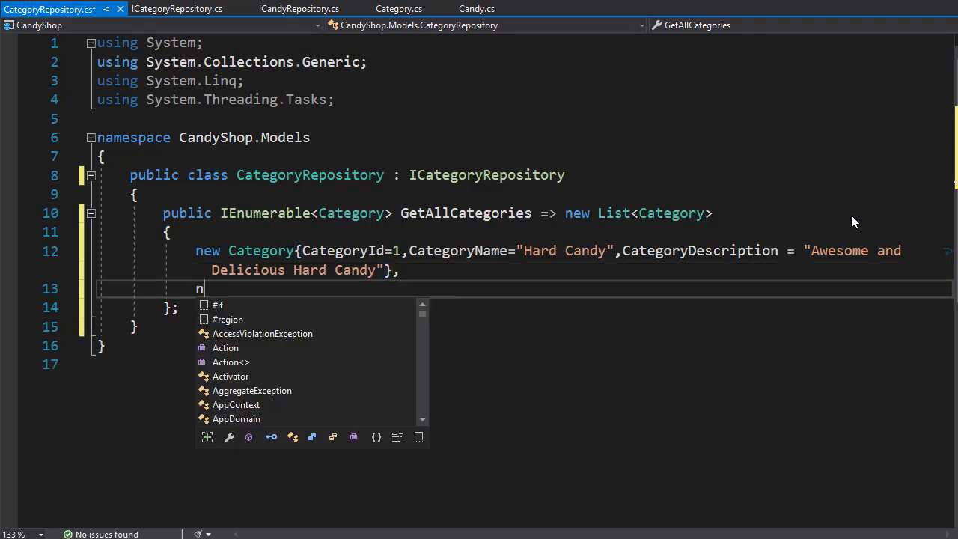
text(ew Category{)
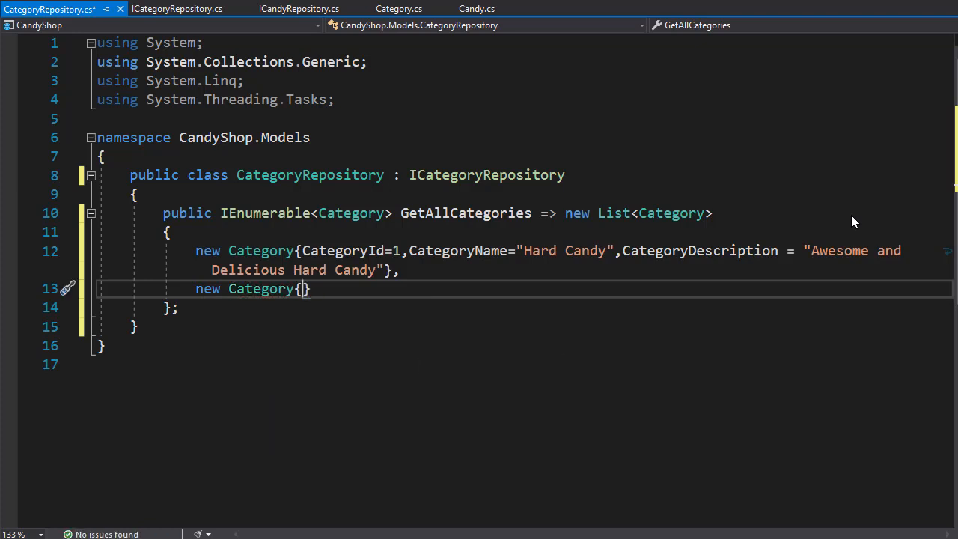
text(CategoryId)
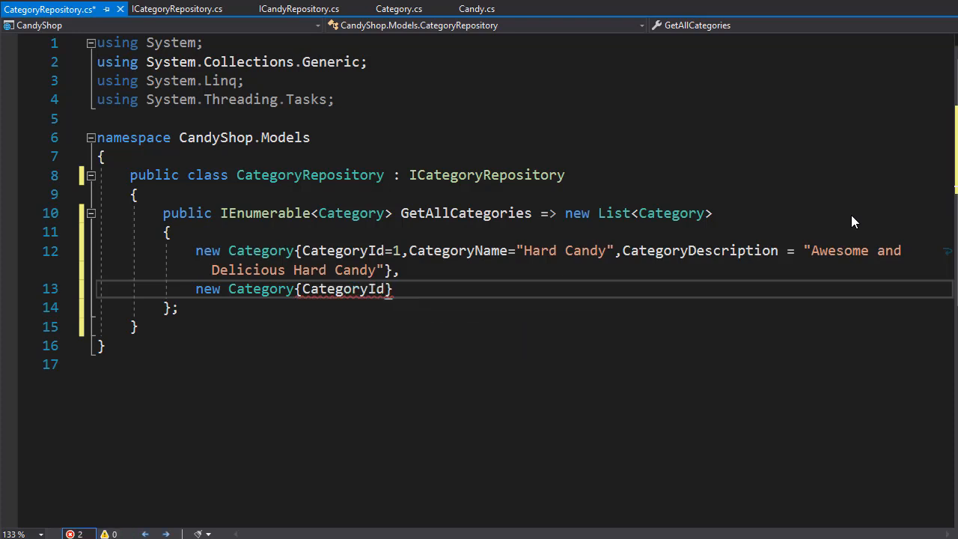
text(=2,)
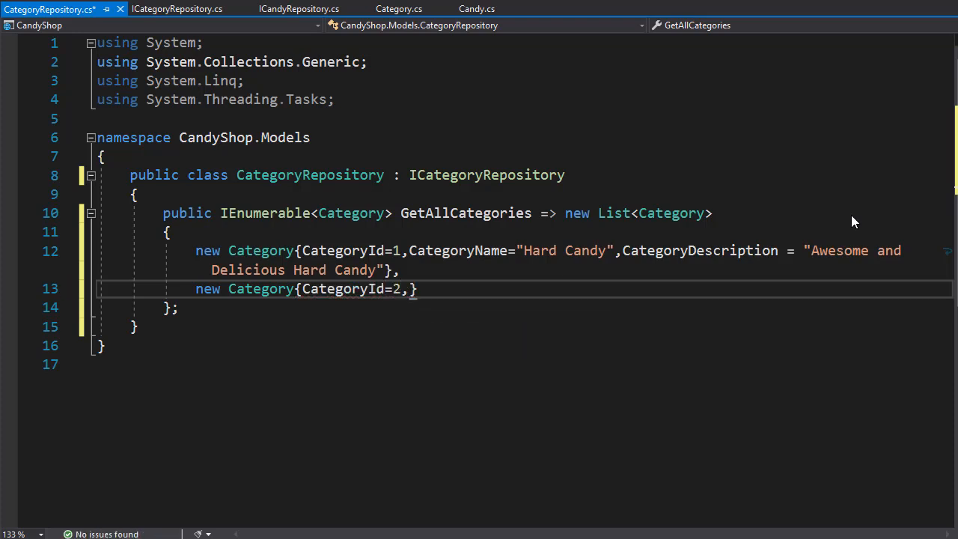
text(CategoryName="")
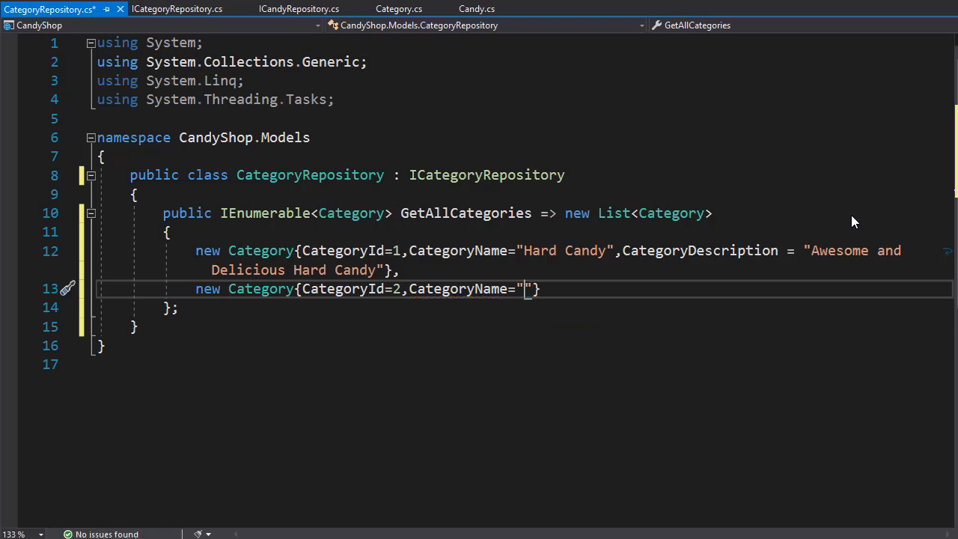
text(Chocolate Candy",)
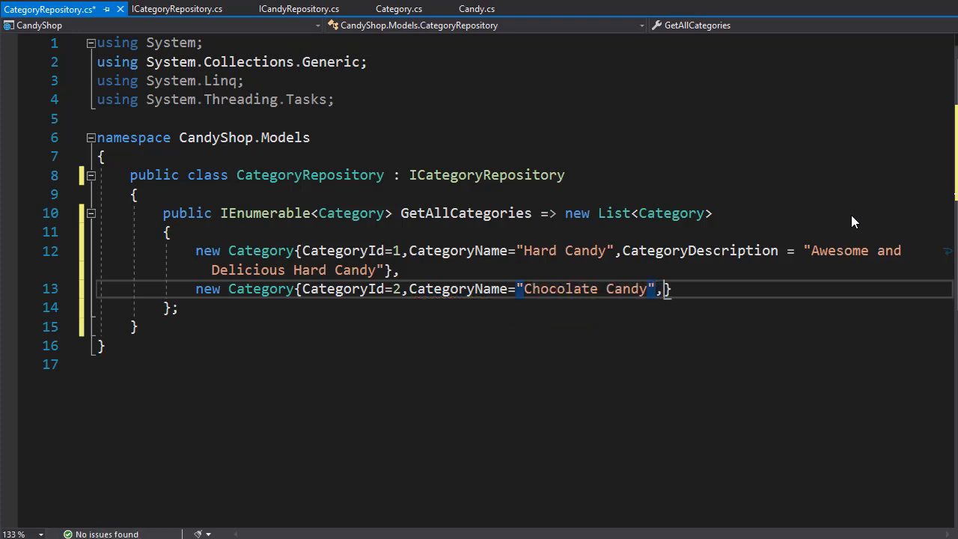
text(CategoryDescription)
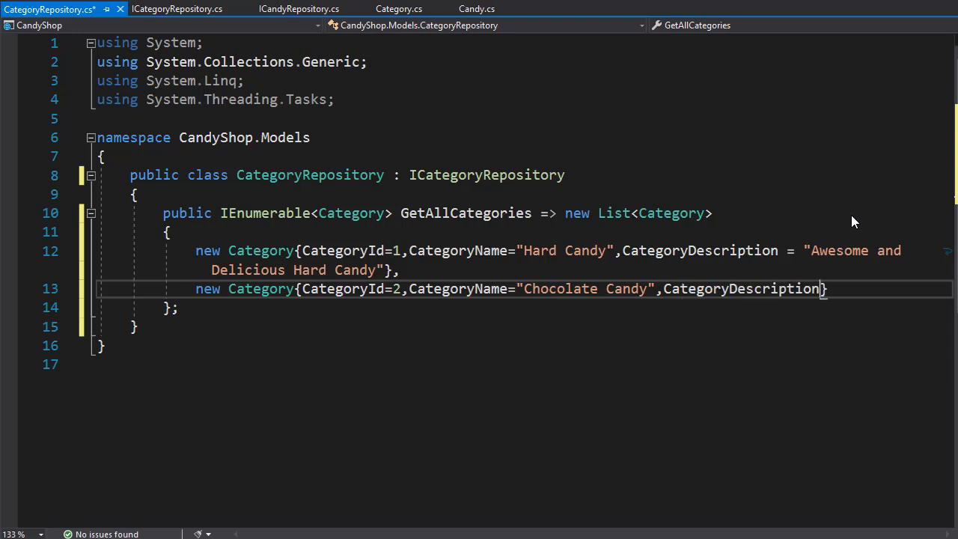
text(="")
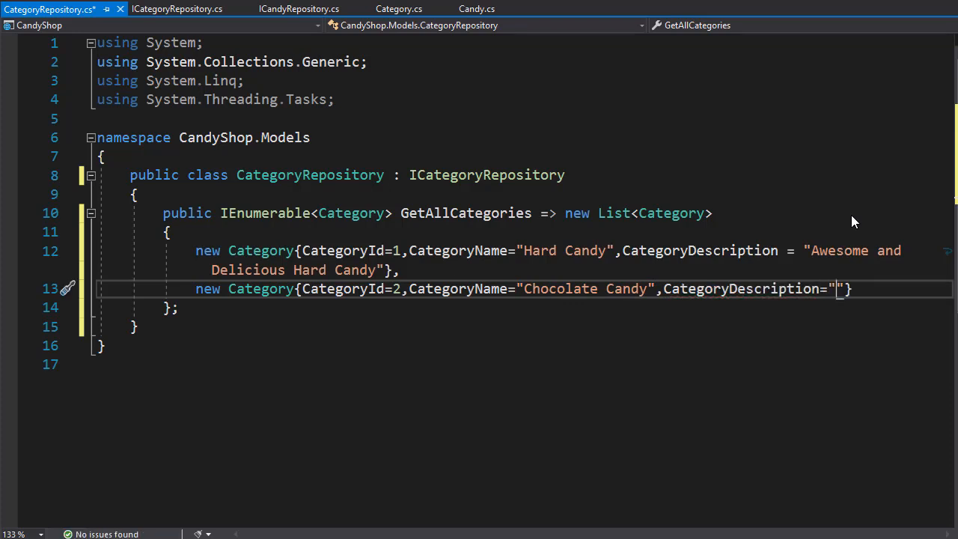
text(Scuptious Chocolate Candy)
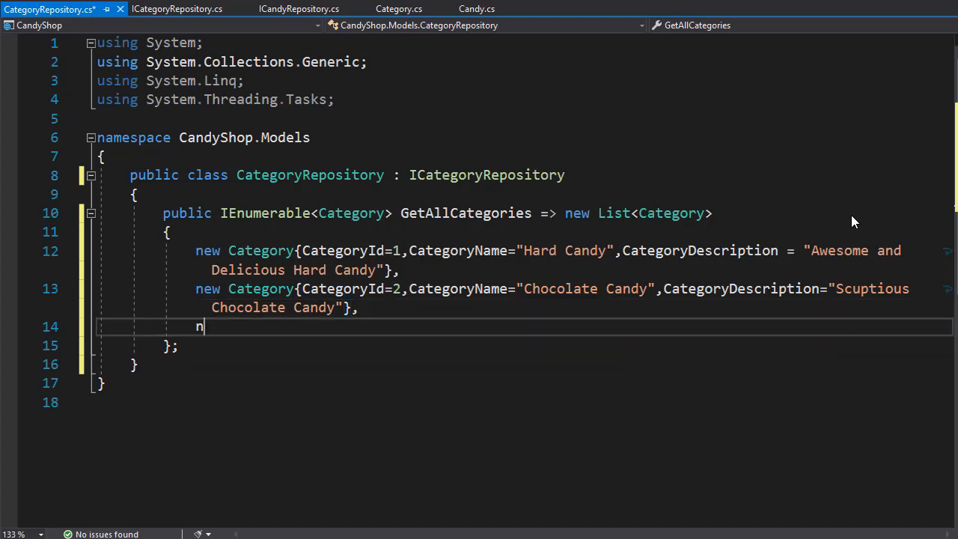
Step: Add a third Category: Id 3, "Fruit Candy", described as "Sweet and Sour Fruit Candy"
text(ew Category)
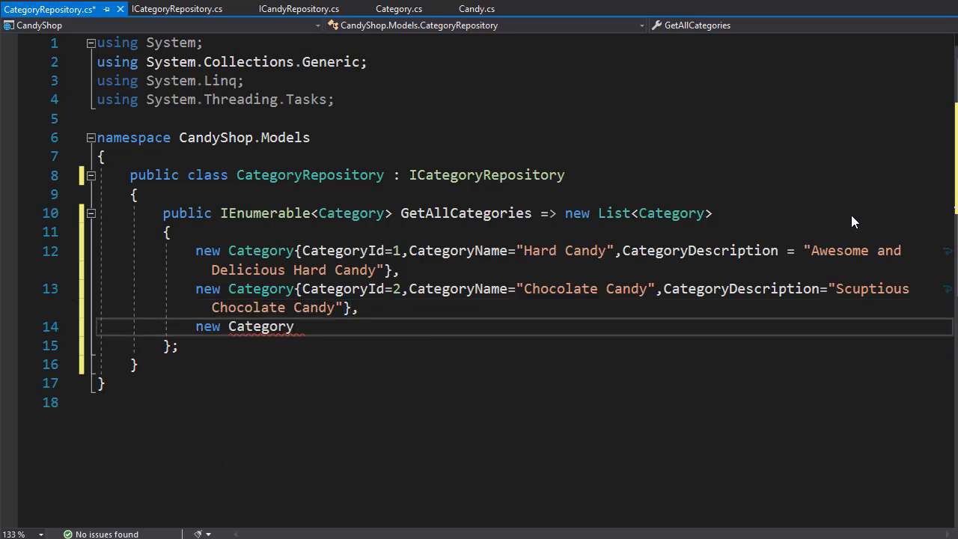
text({CategoryId})
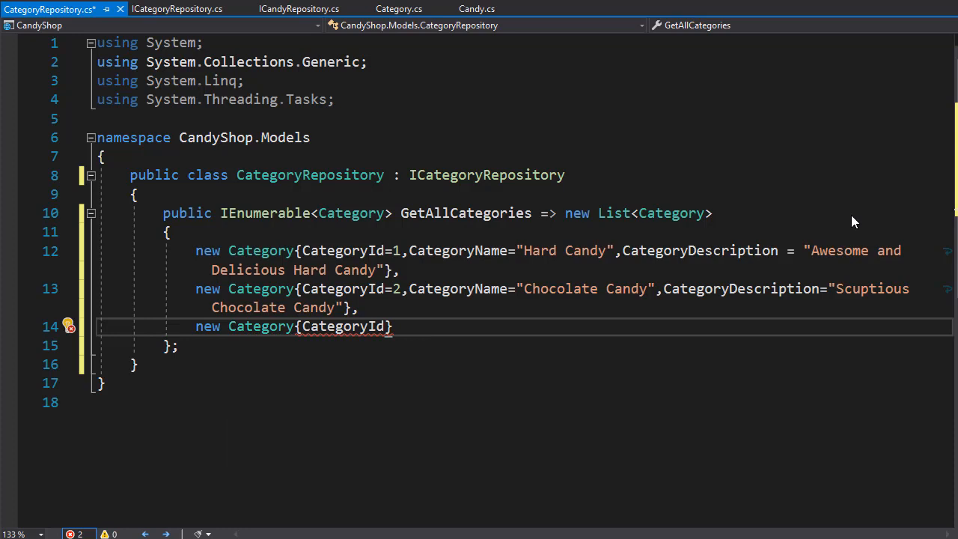
text(=3, CategoryName")
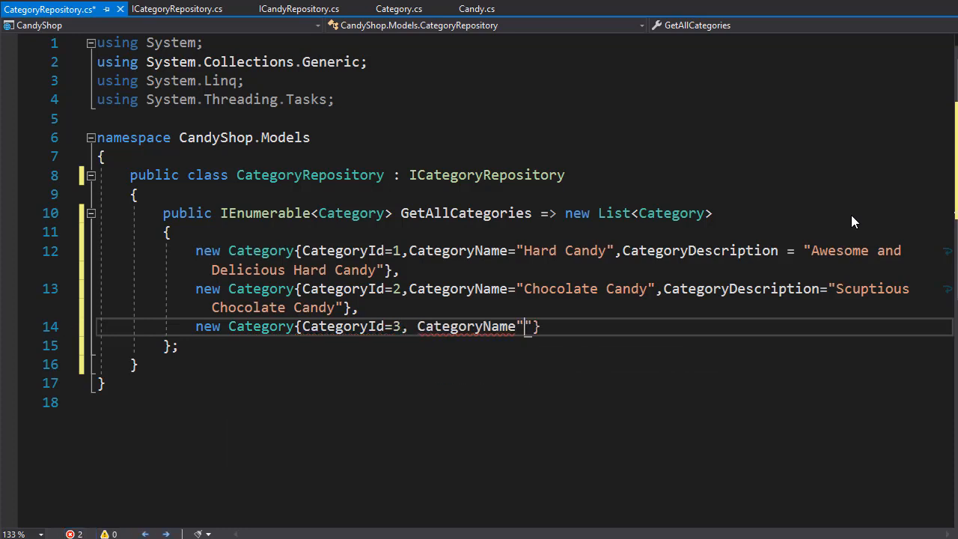
text(Fruit Candy",CategoryDescription)
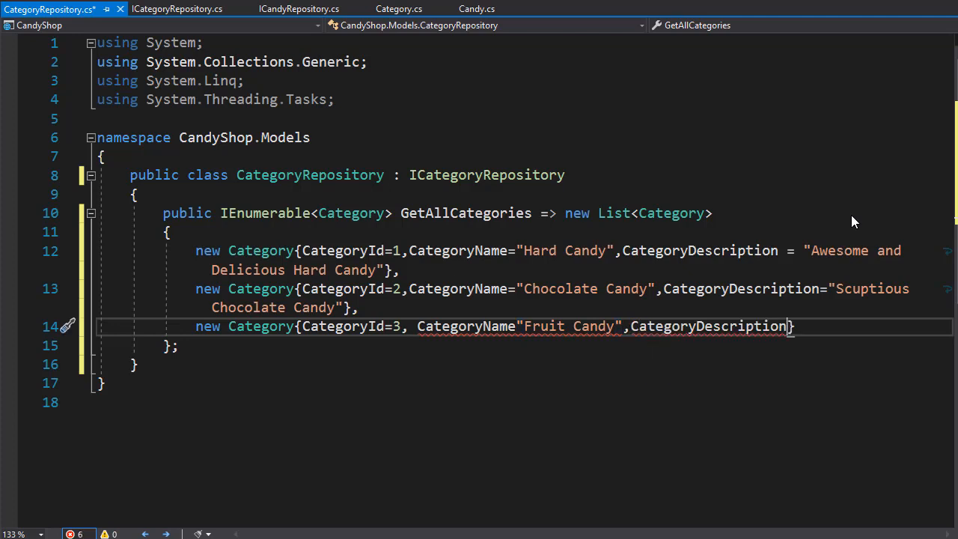
text(="Sweet and Sour Fruit Candy"})
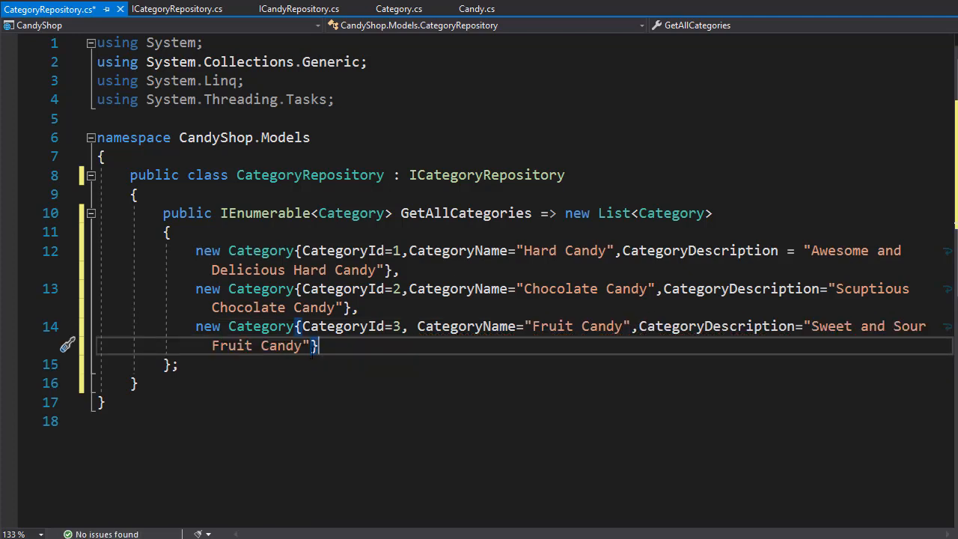
text(,)
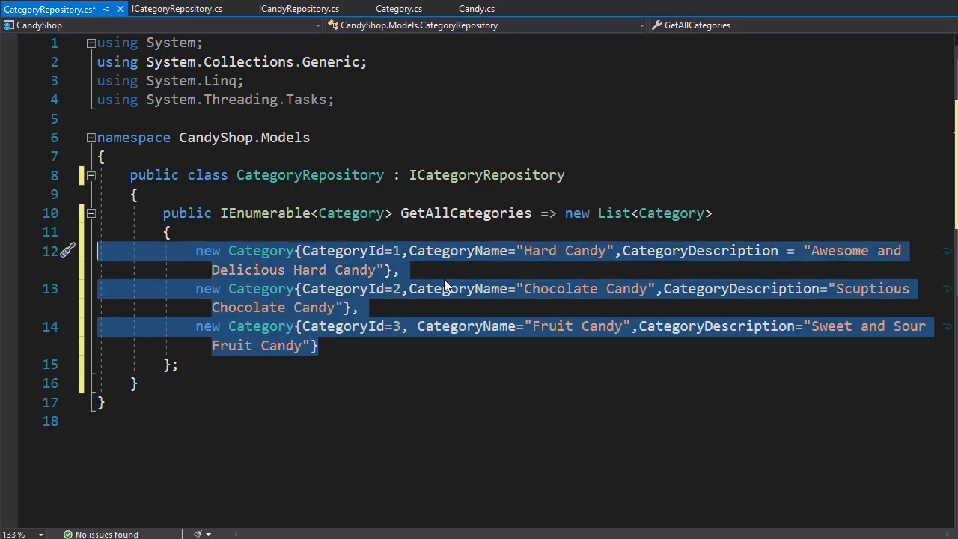
mouse_move(374, 234)
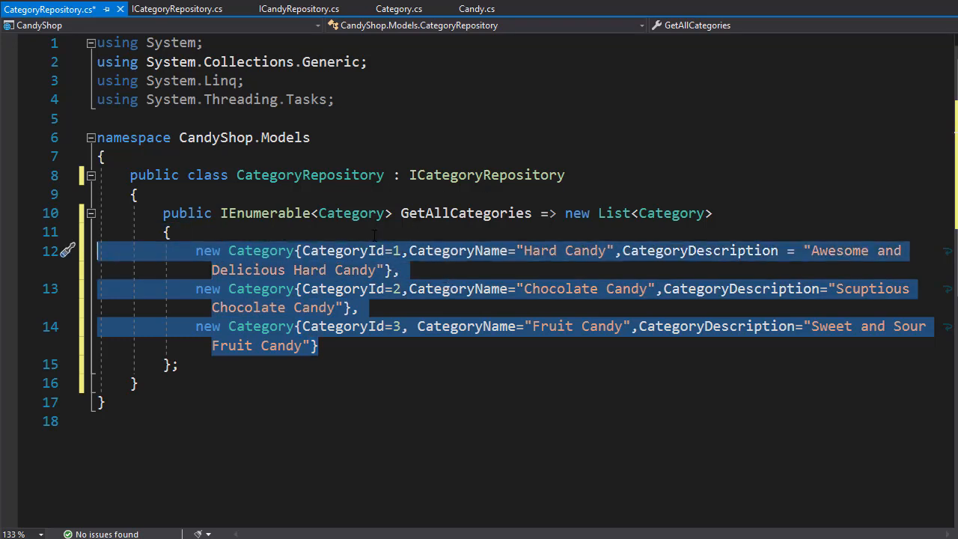
click(314, 344)
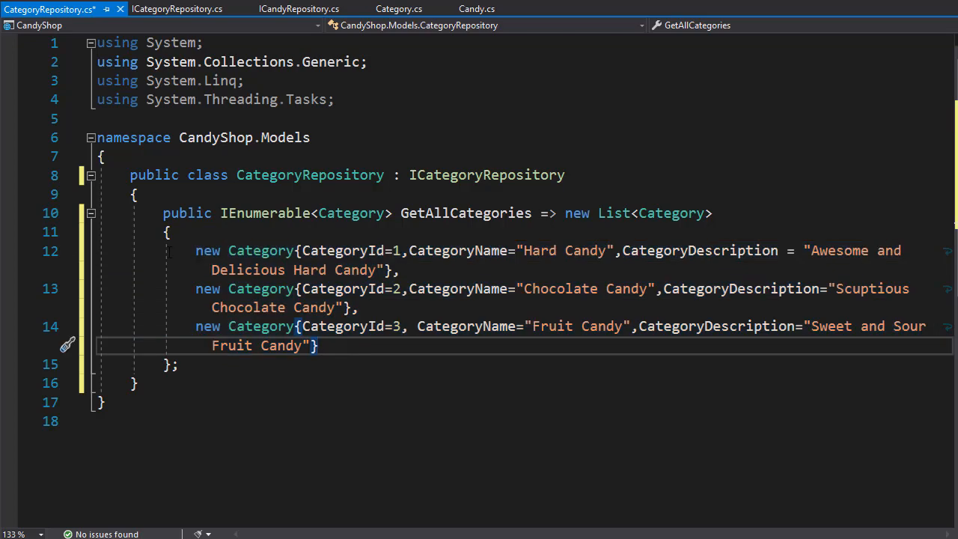